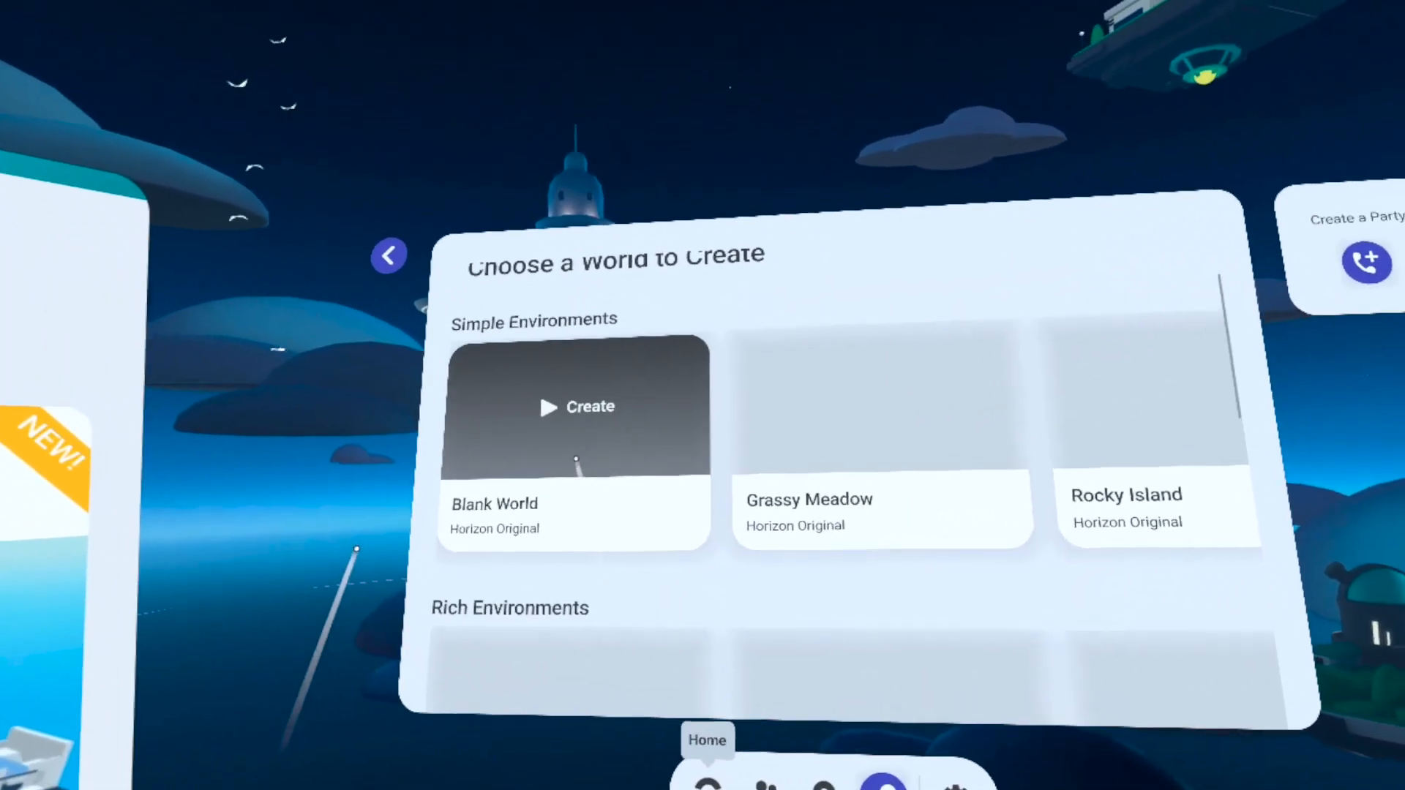
# Step: Start a Blank World and create it with the name 'Laex Was Here!'
pyautogui.scroll(-3)
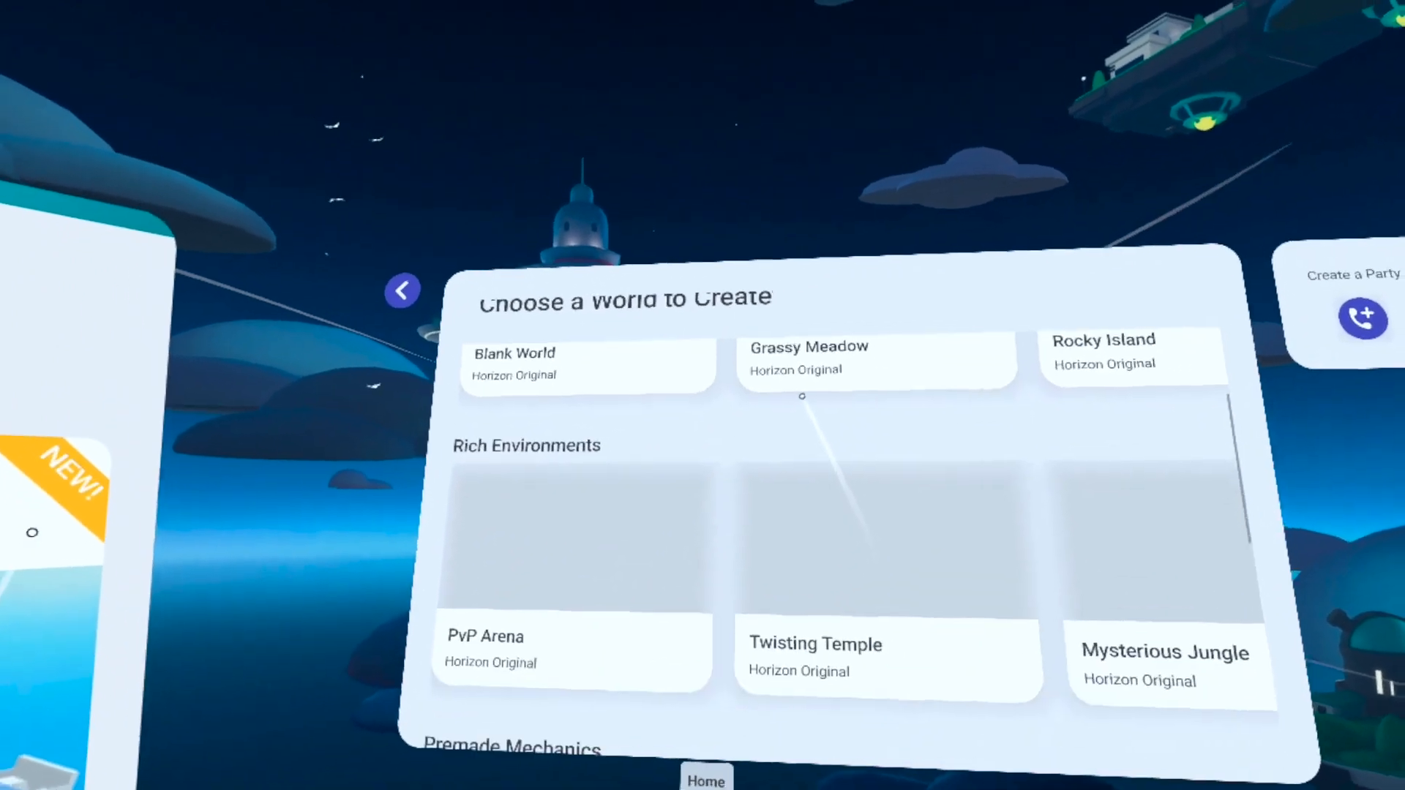
pyautogui.scroll(-3)
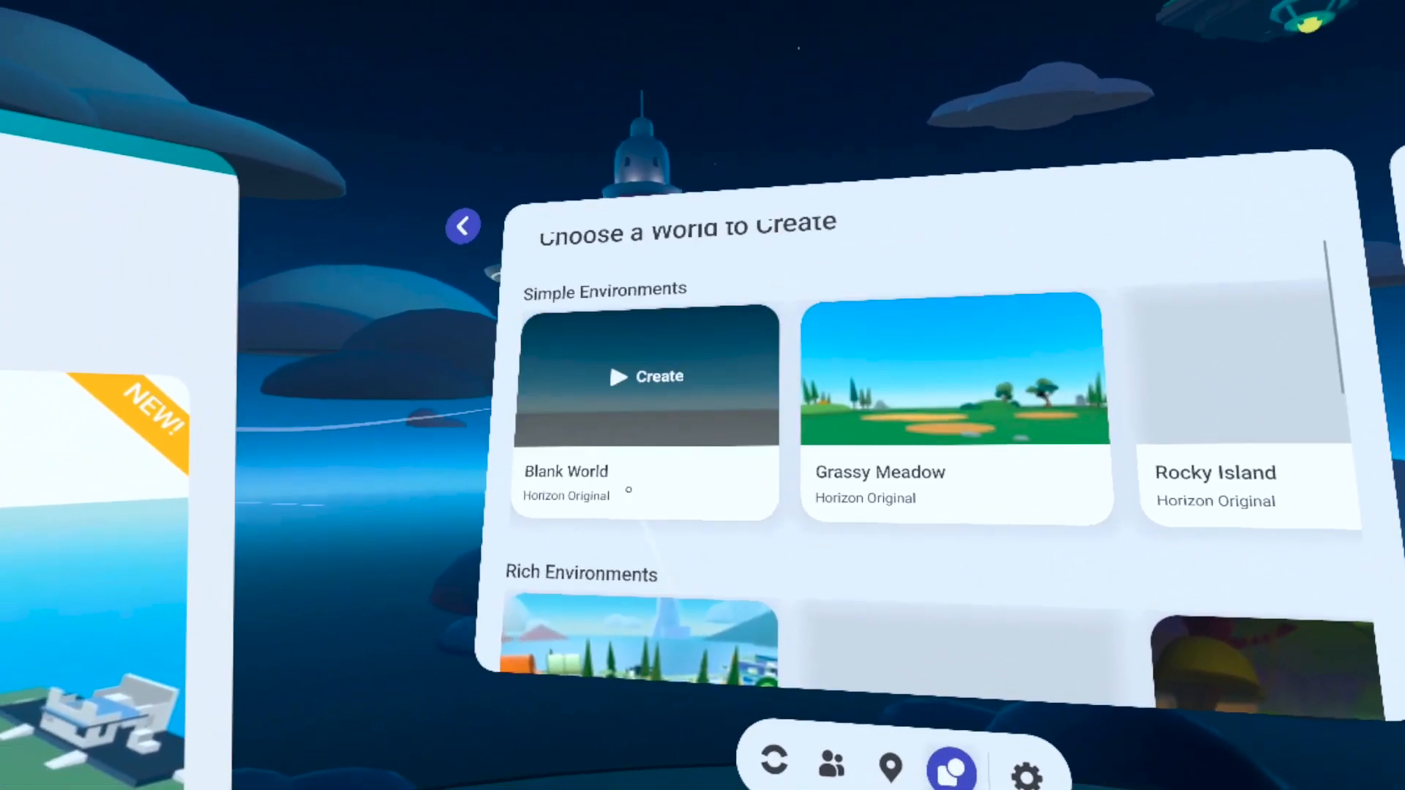
pyautogui.click(644, 376)
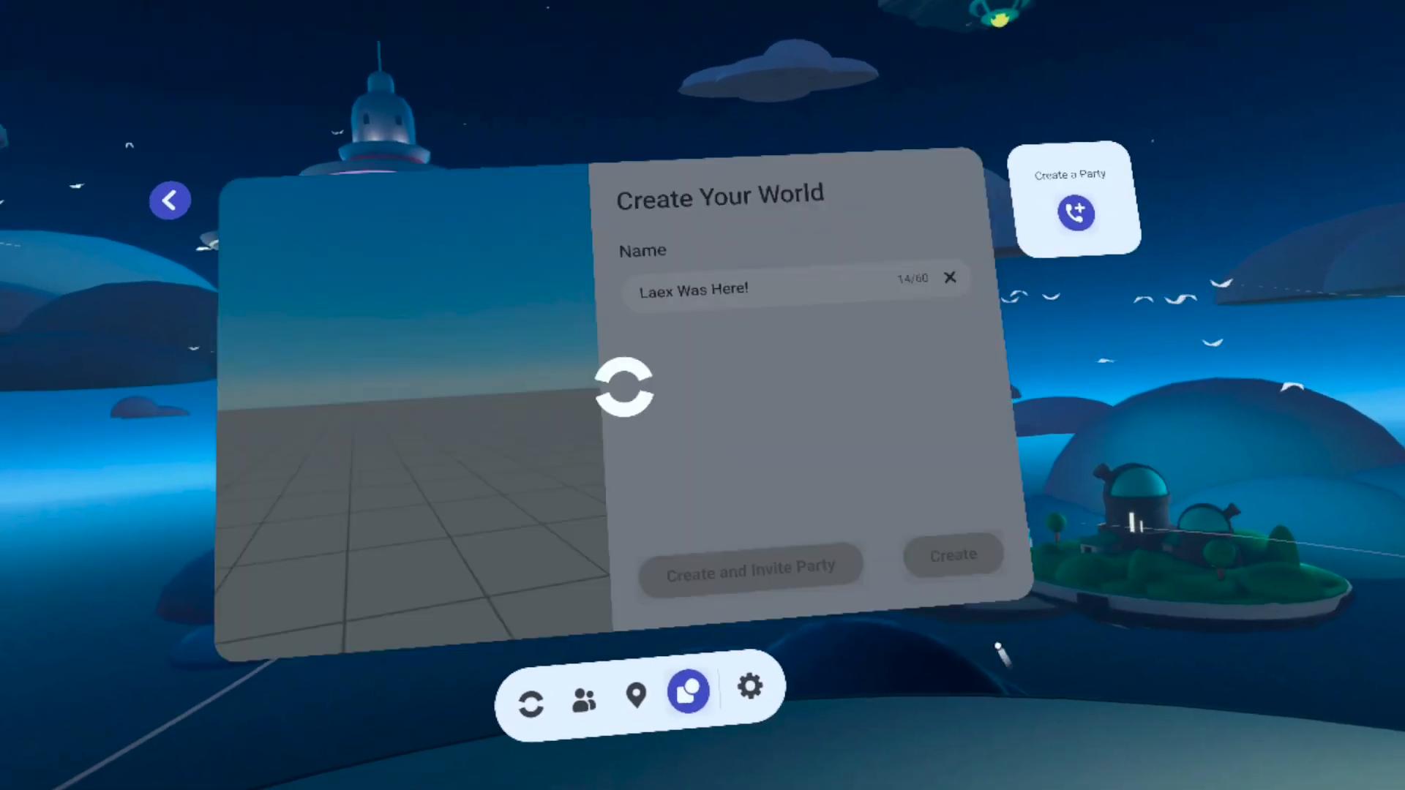
pyautogui.click(953, 555)
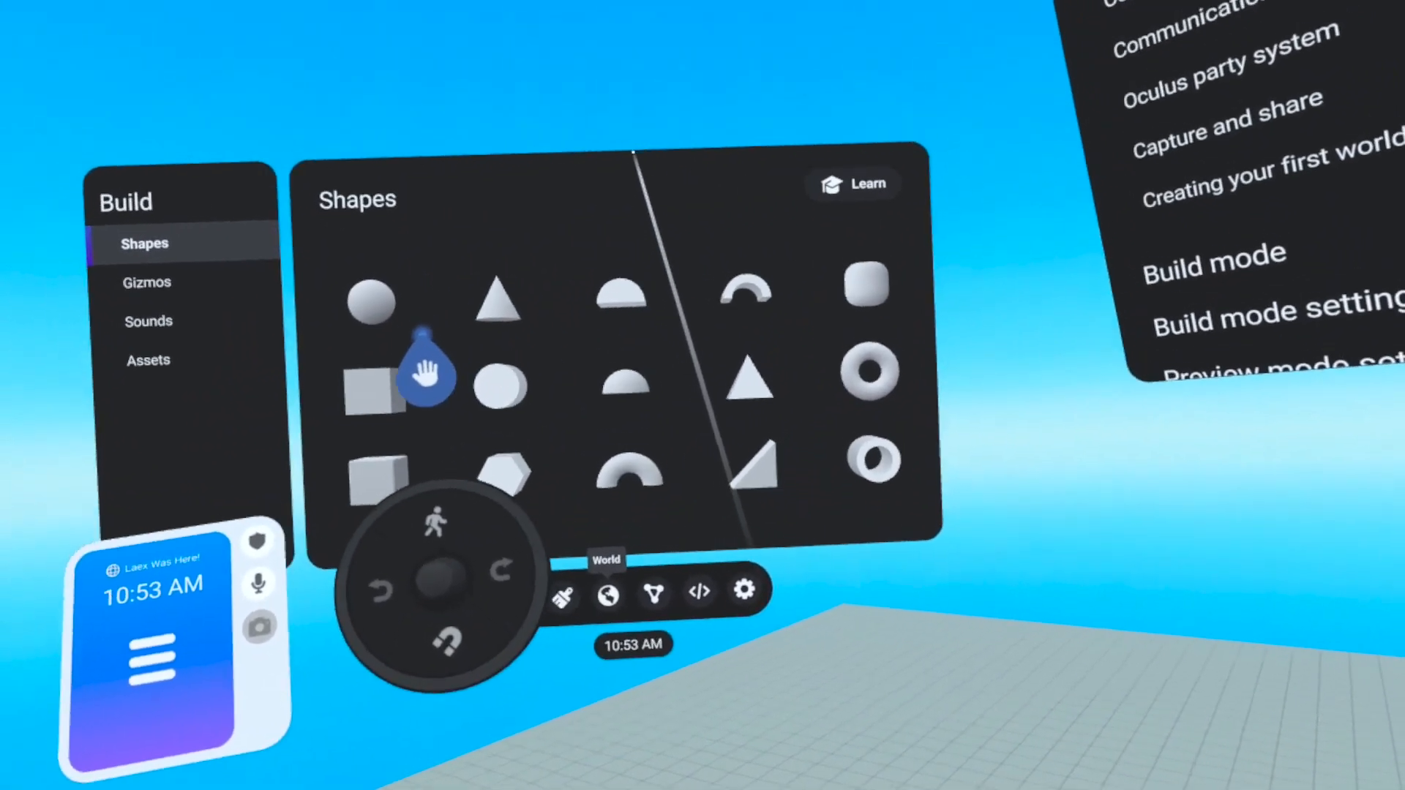
# Step: Bring up the Learn tutorials with the Welcome to Horizon video loaded
pyautogui.click(851, 185)
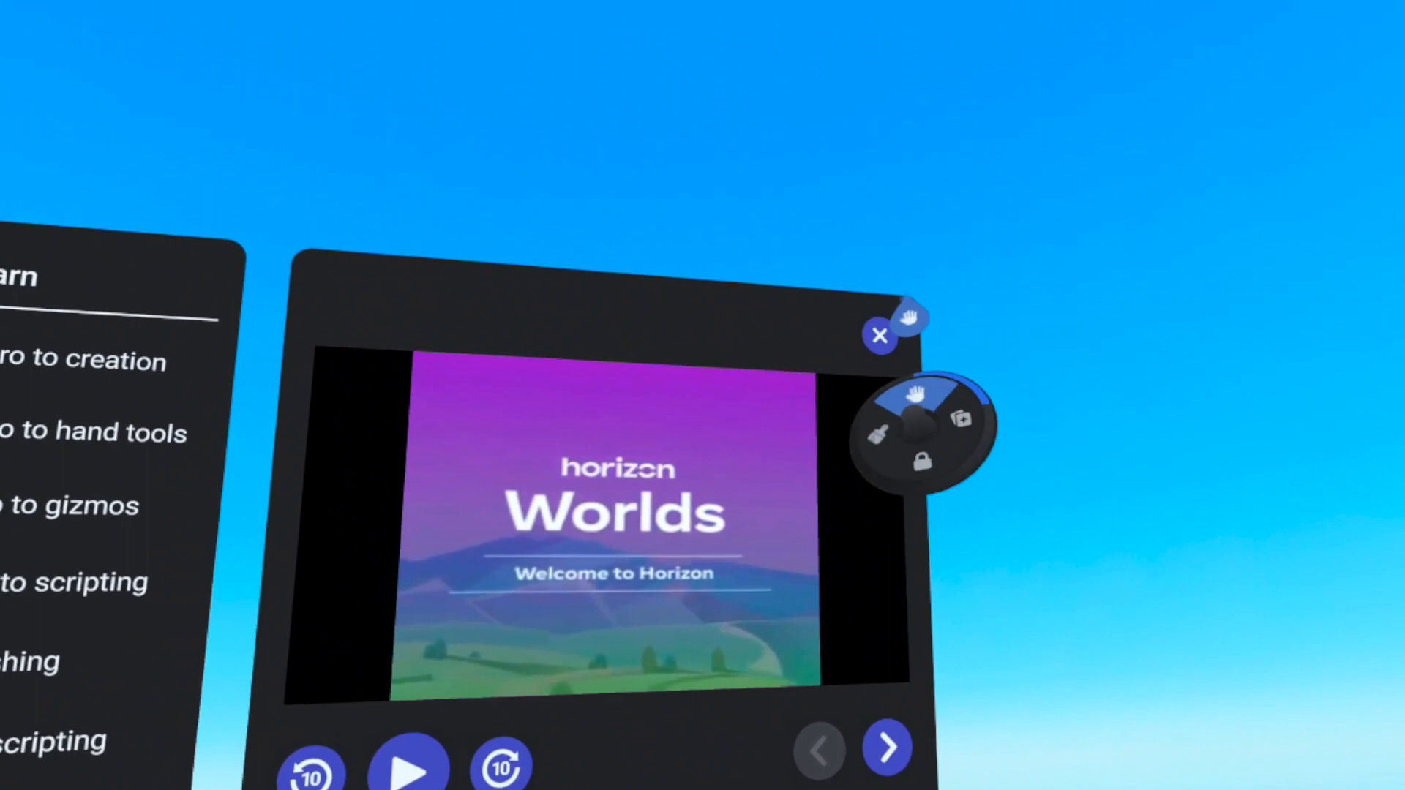
# Step: Dismiss the tutorial video and switch the Build menu to the pre-made Assets library
pyautogui.click(880, 337)
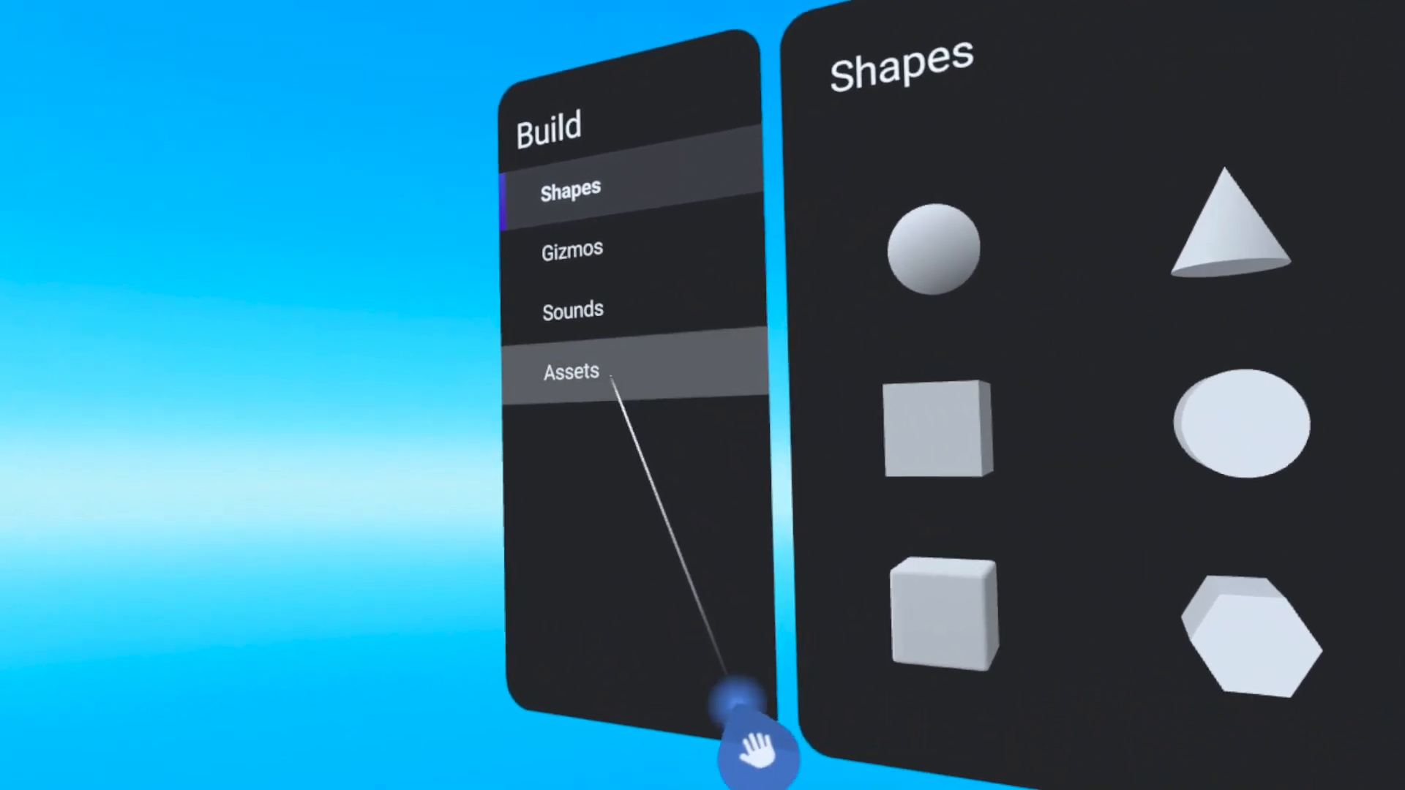
pyautogui.click(570, 372)
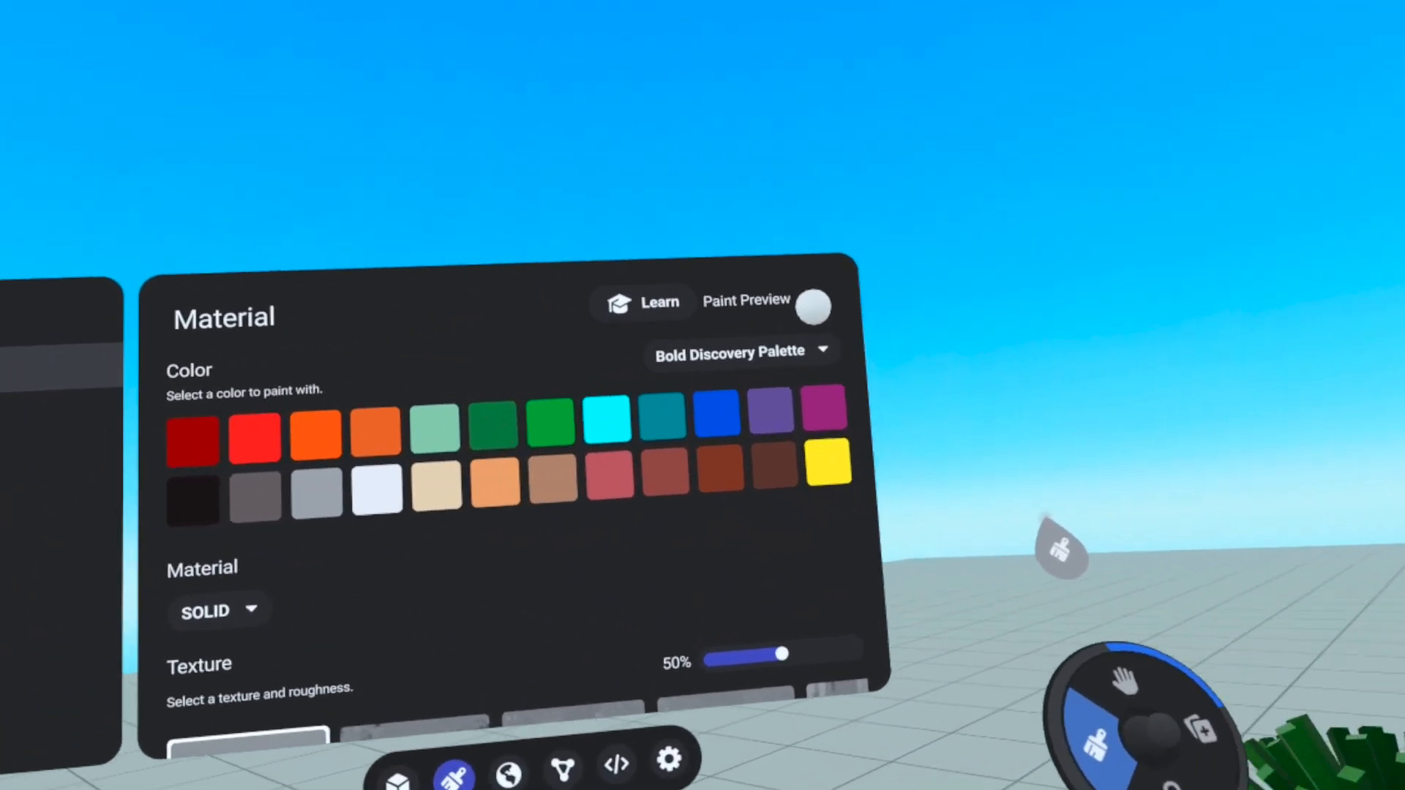
# Step: Select the green swatch from the Bold Discovery Palette as the paint colour
pyautogui.click(657, 418)
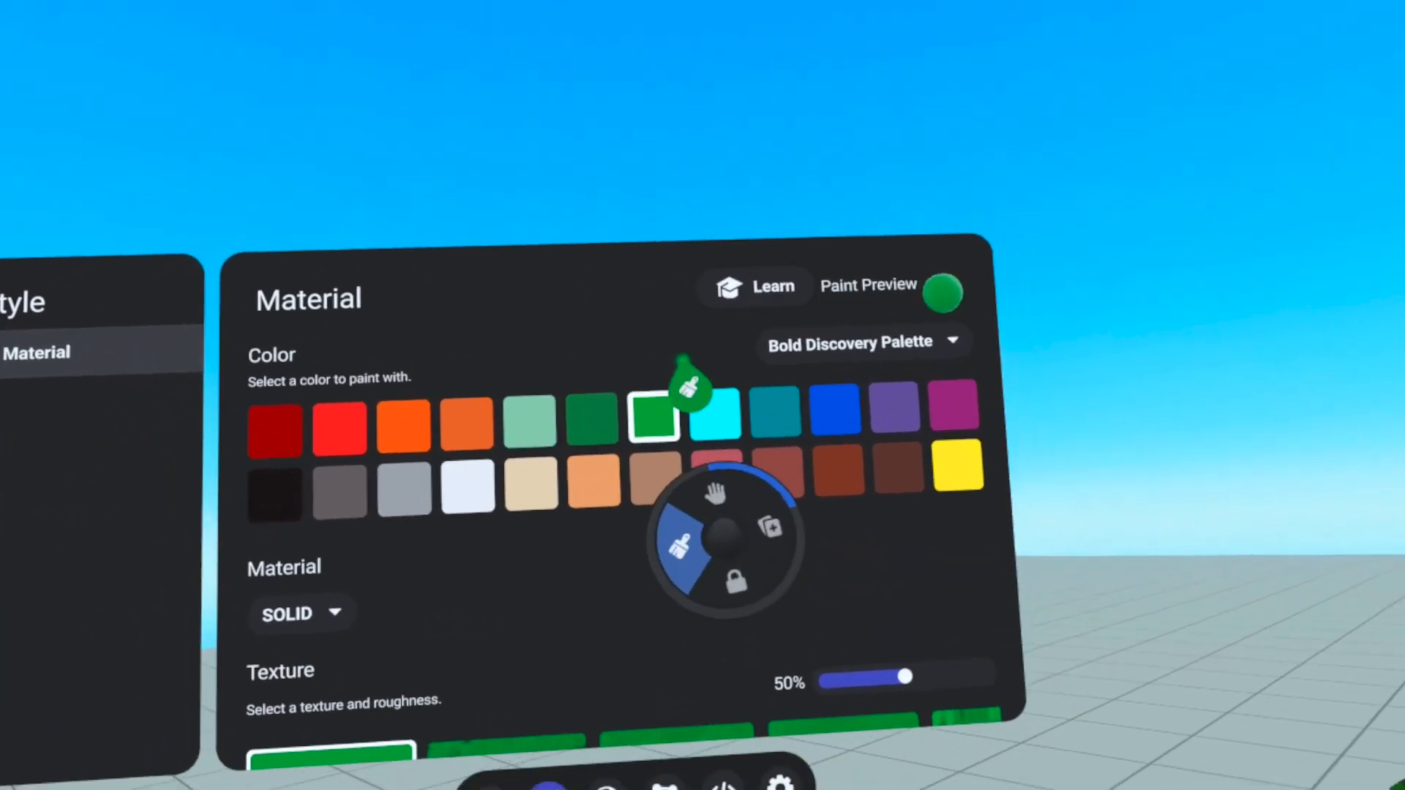